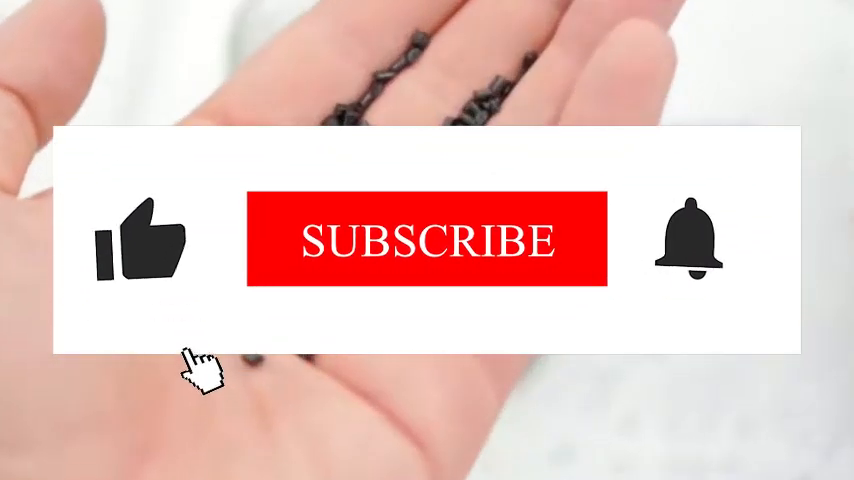
left_click(140, 240)
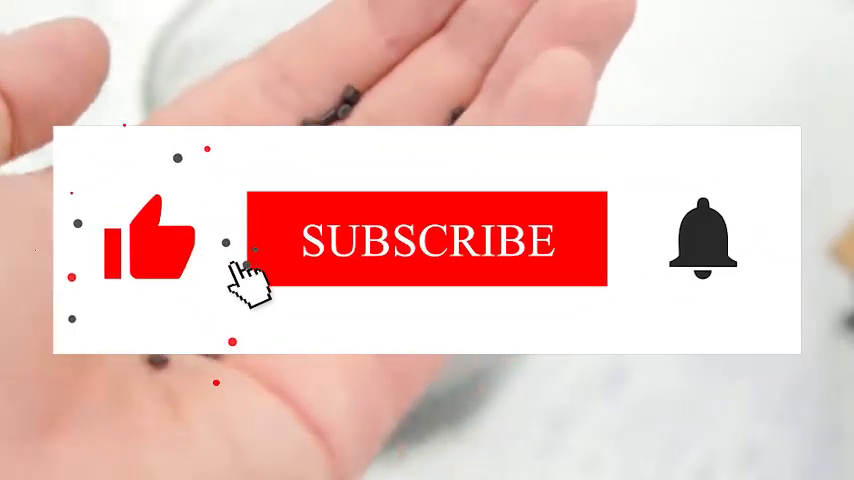
left_click(424, 240)
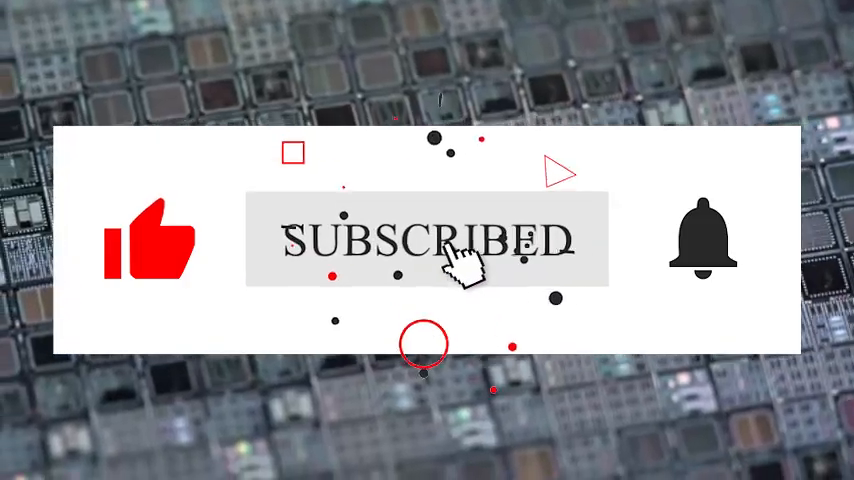